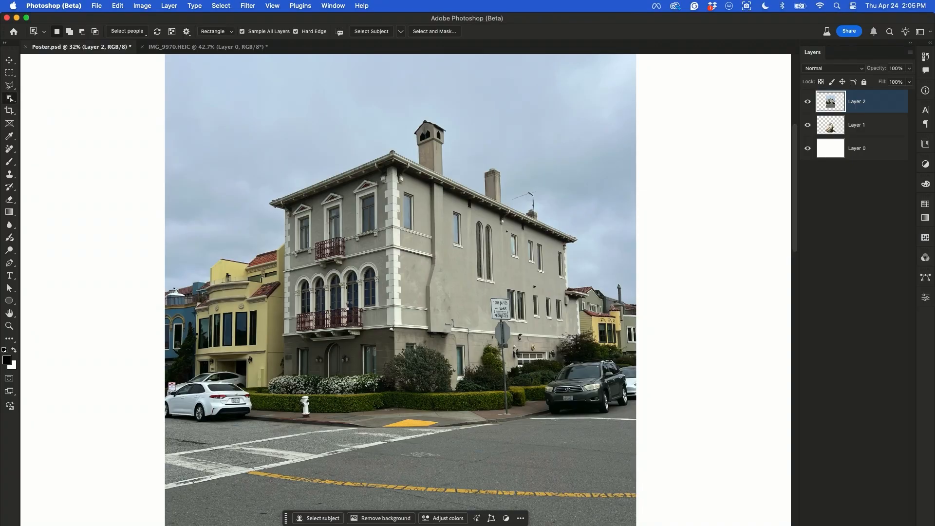
Step: Select the house in the street photo to isolate the building
click(385, 517)
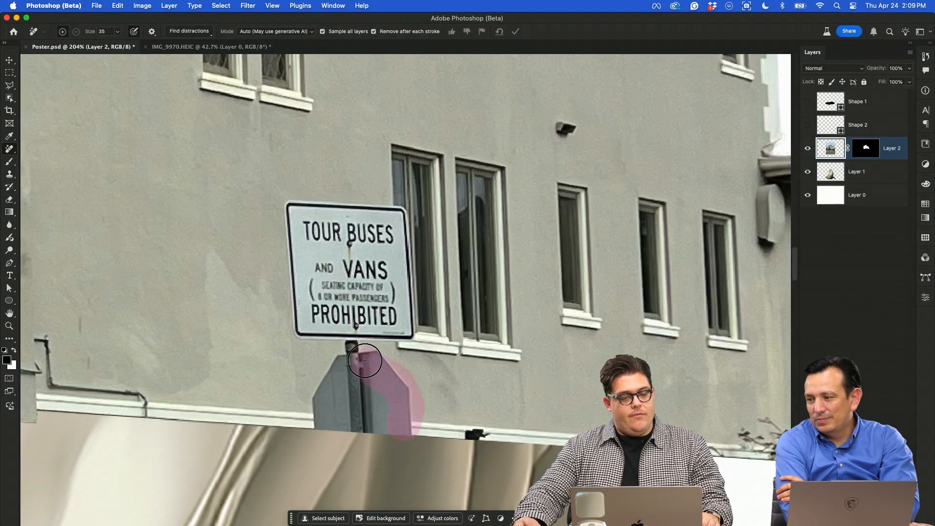
Step: Paint out the sign post and tour bus sign with the Remove tool
drag(364, 361, 314, 212)
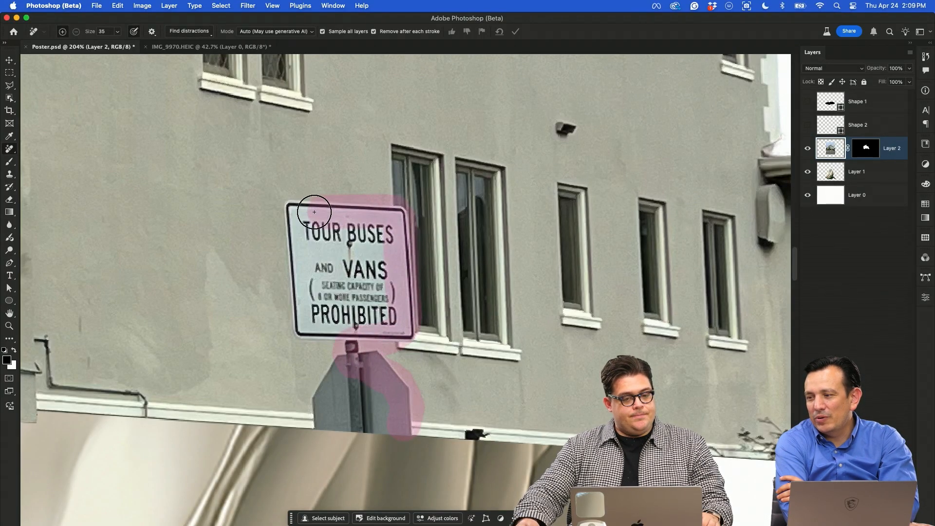
drag(314, 212, 316, 414)
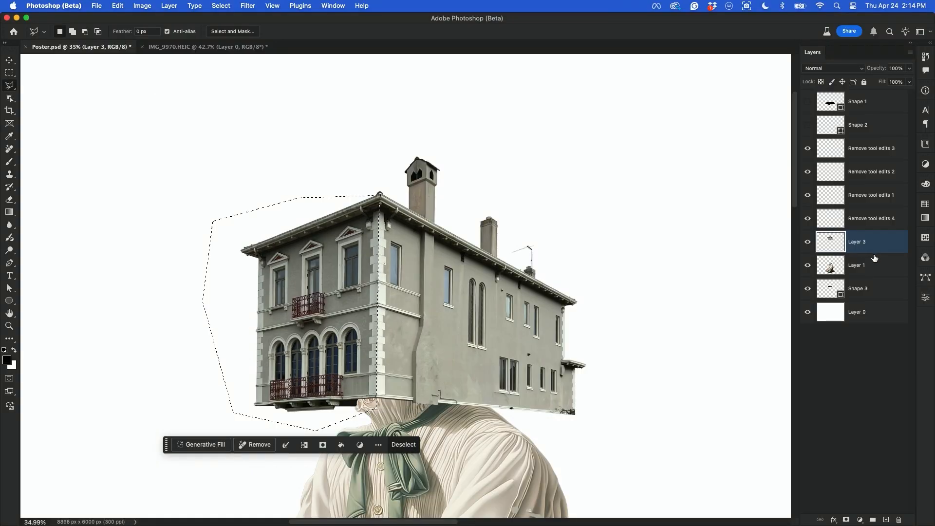
Step: Add a Curves adjustment to the selected house front and lift the curve
click(860, 518)
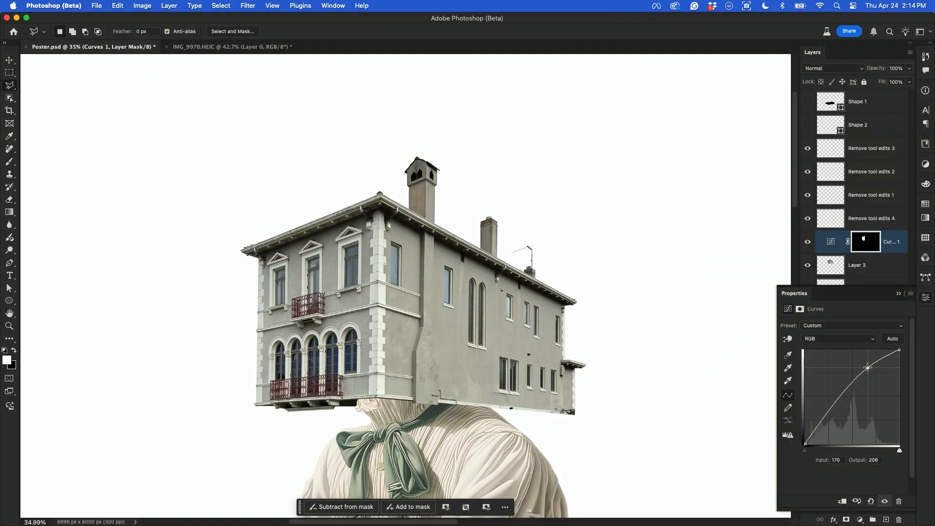
drag(868, 367, 863, 358)
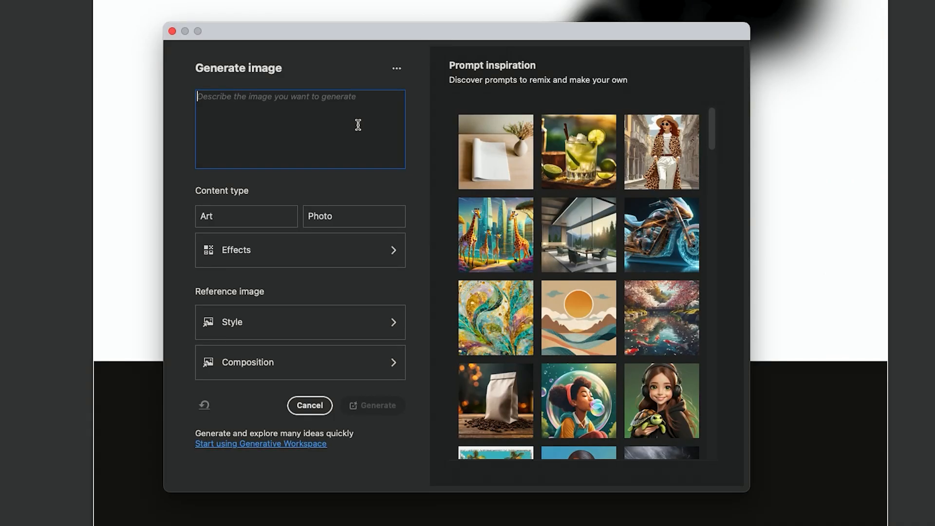
Step: Generate a desert scene with blue sky and white, then shift a sand tone's hue
text(desert scene)
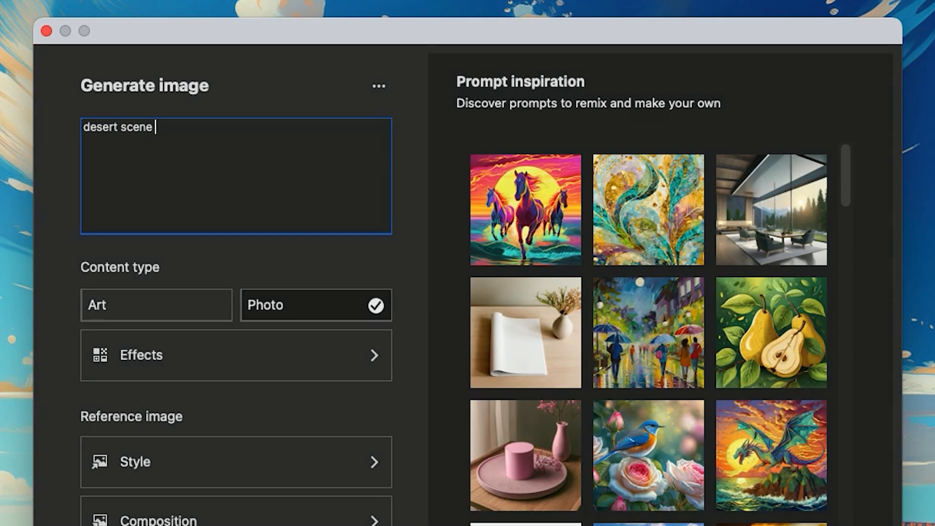
text(blue sky and white)
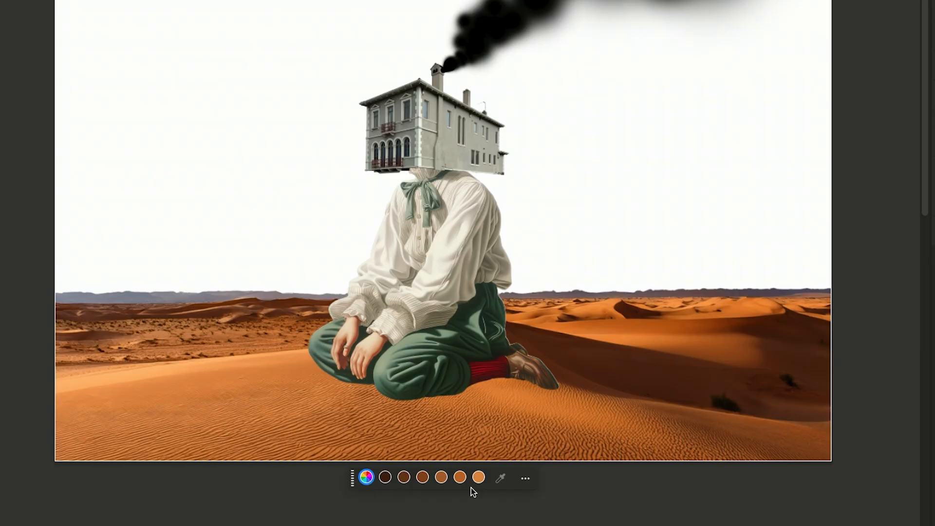
click(478, 478)
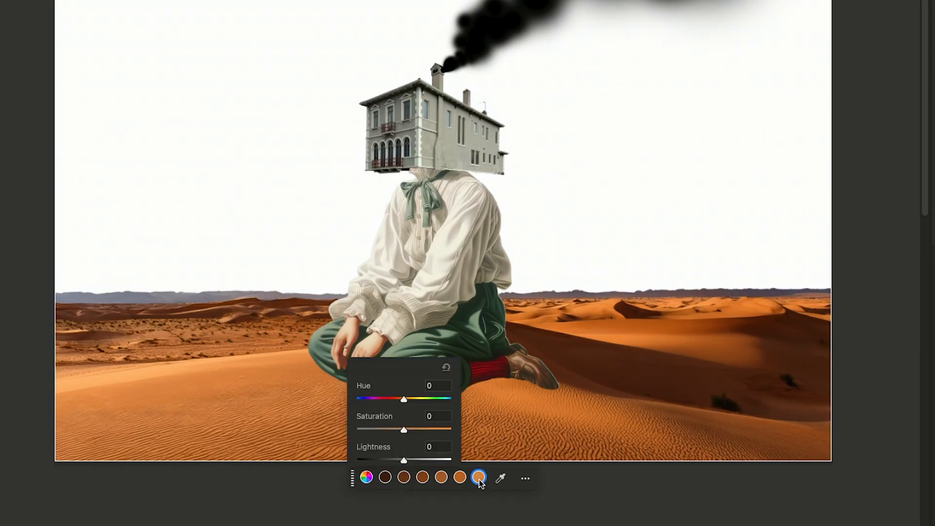
drag(403, 398, 398, 398)
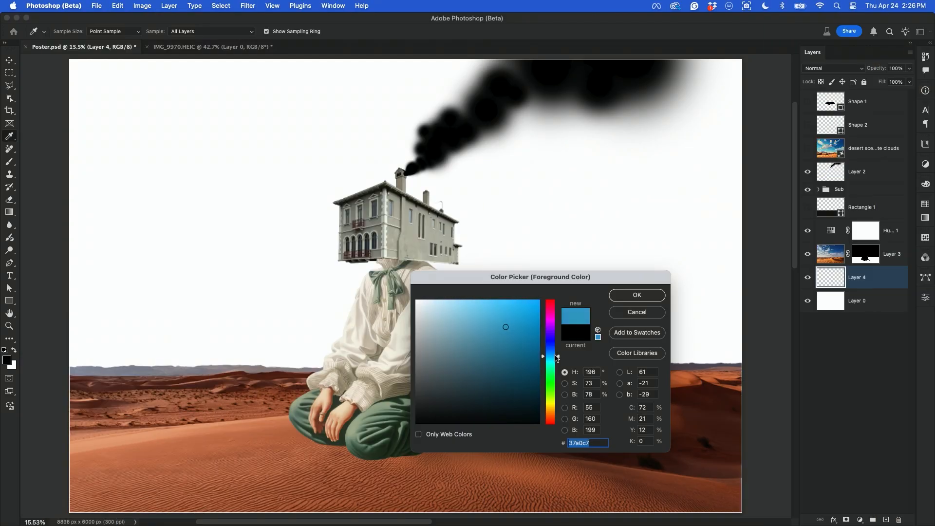
Step: Pick a darker, muted blue as the sky gradient colour
click(635, 294)
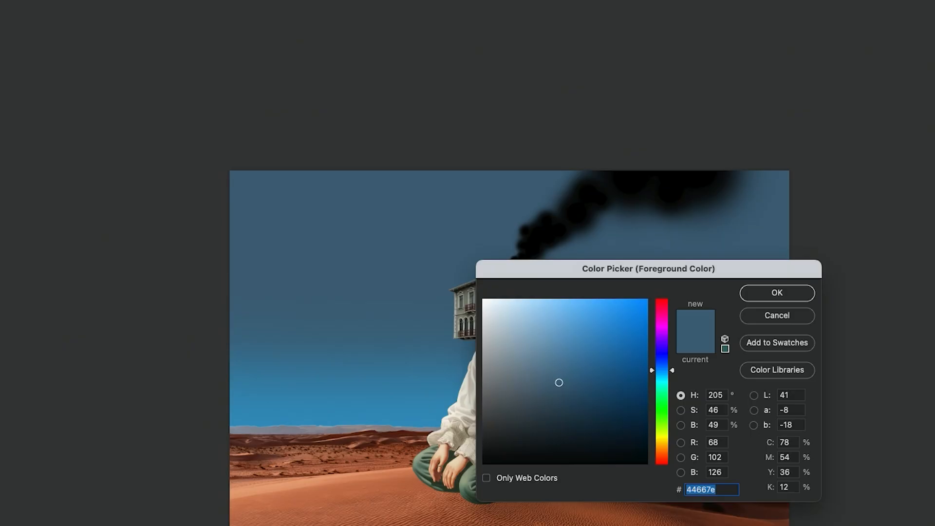
drag(651, 370, 651, 453)
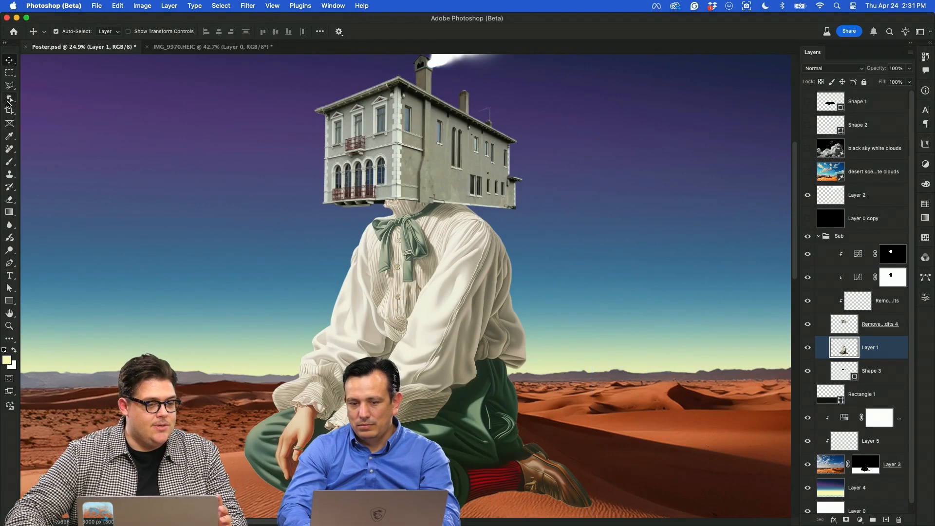
Step: Paint red strokes over the trousers and blend that layer with Difference
click(10, 98)
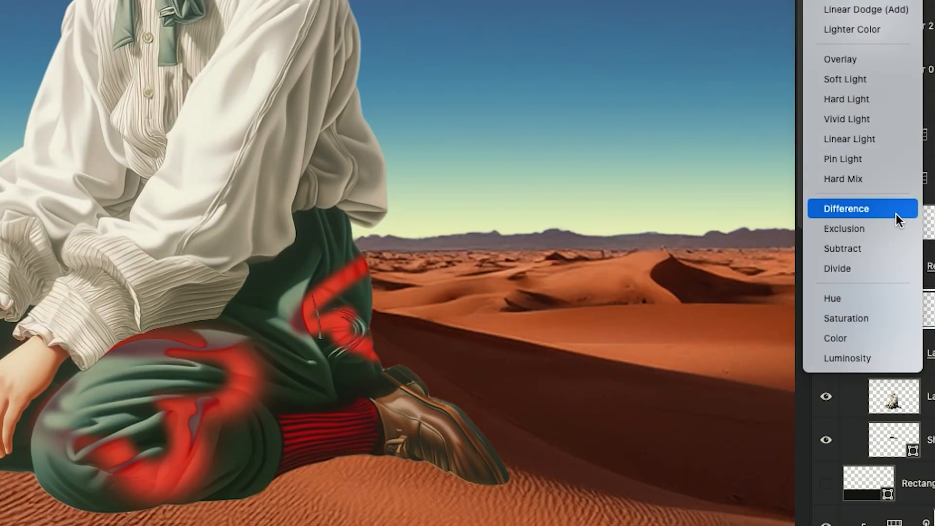
click(845, 209)
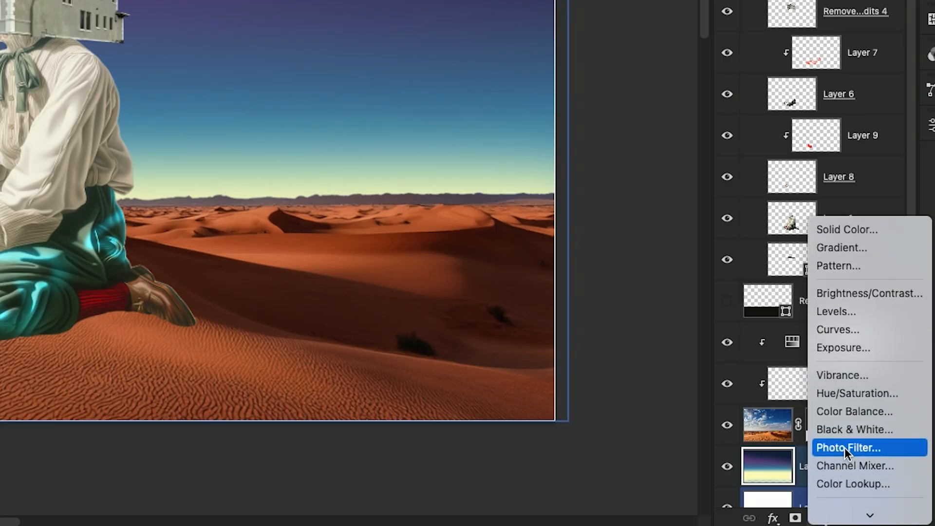
Step: Add a Photo Filter adjustment layer from the Layers panel
click(853, 411)
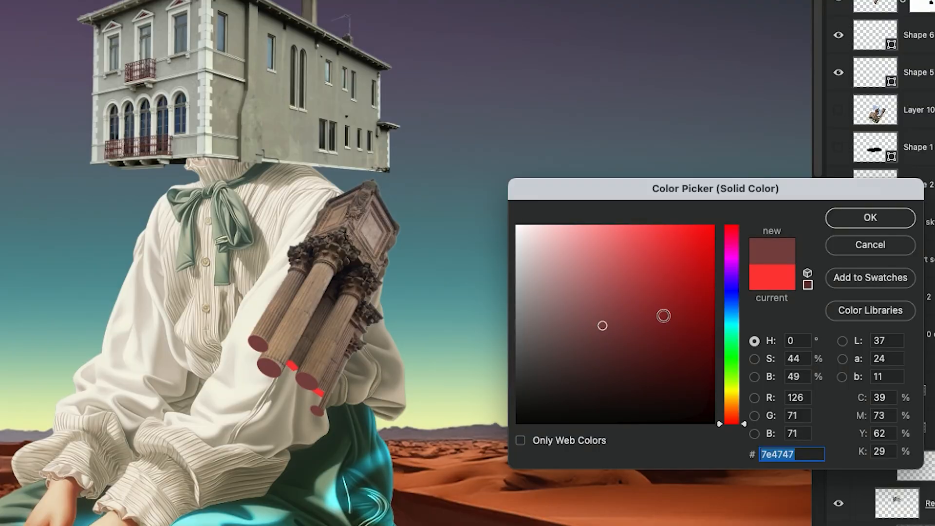
Step: Pick a deeper, muted brick red for the Solid Color fill and confirm
click(645, 289)
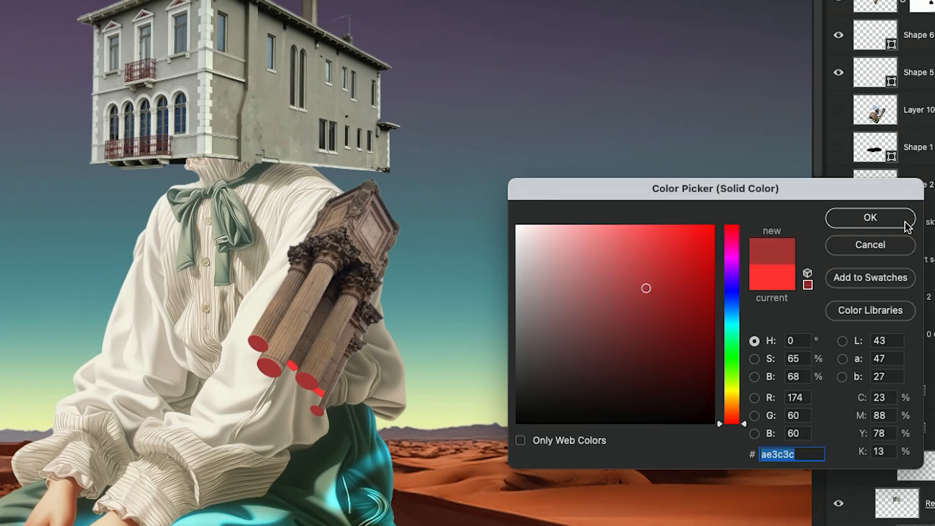
click(868, 218)
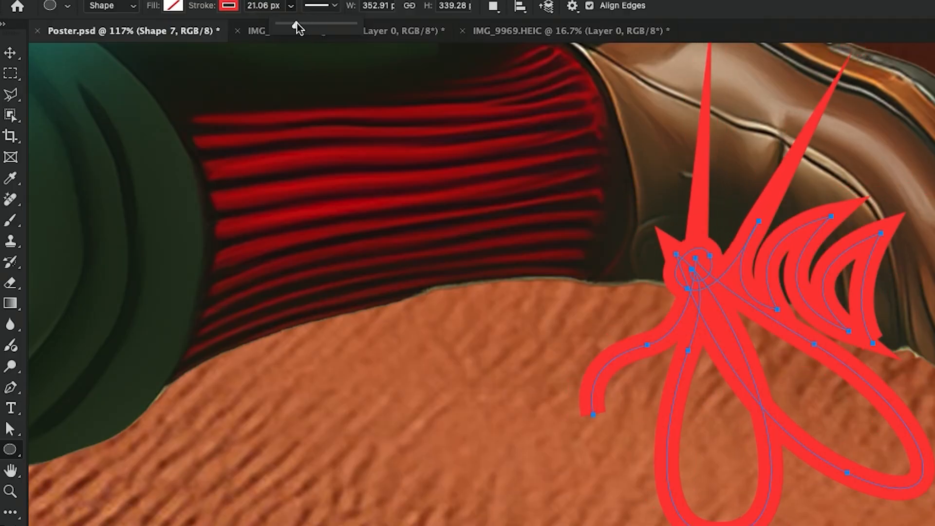
Step: Adjust the stroke width of the red doodle beside the shoe
click(229, 6)
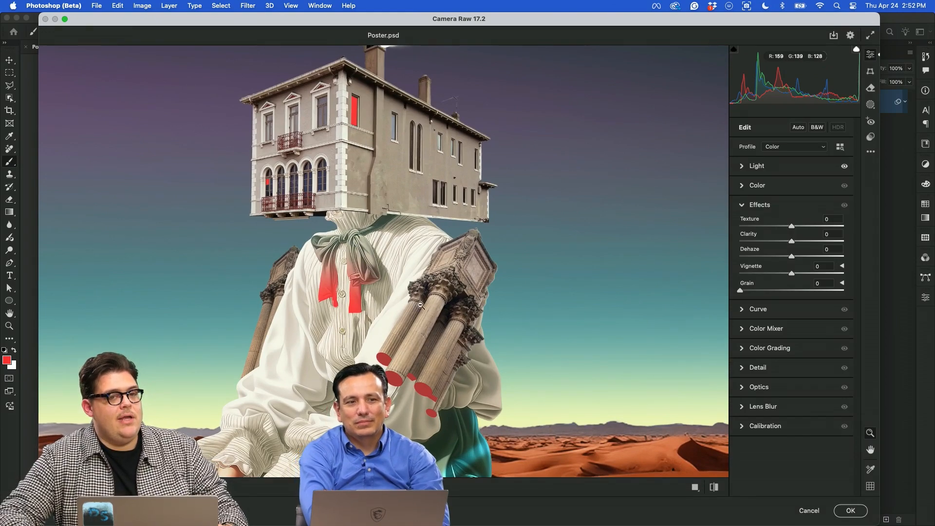
mouse_move(640, 317)
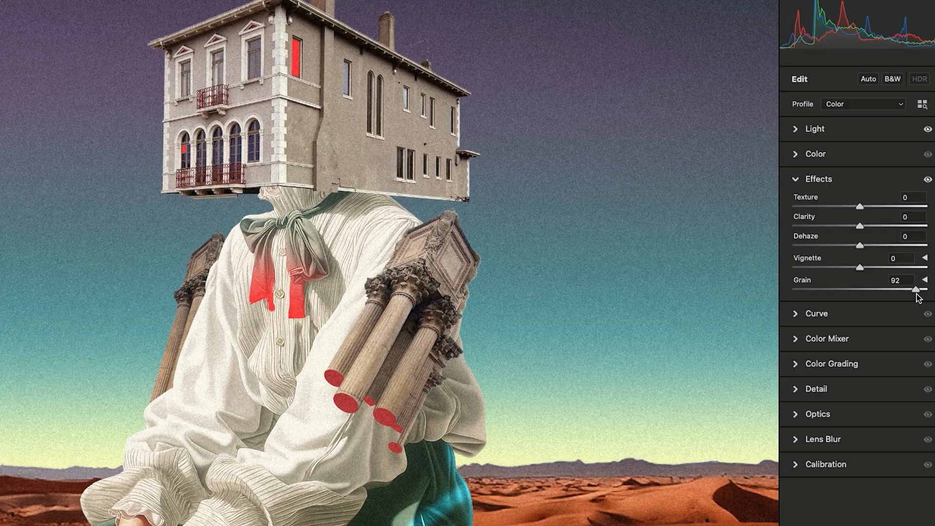
Step: Add heavy grain in Camera Raw and apply the filter to the poster
drag(930, 289, 915, 289)
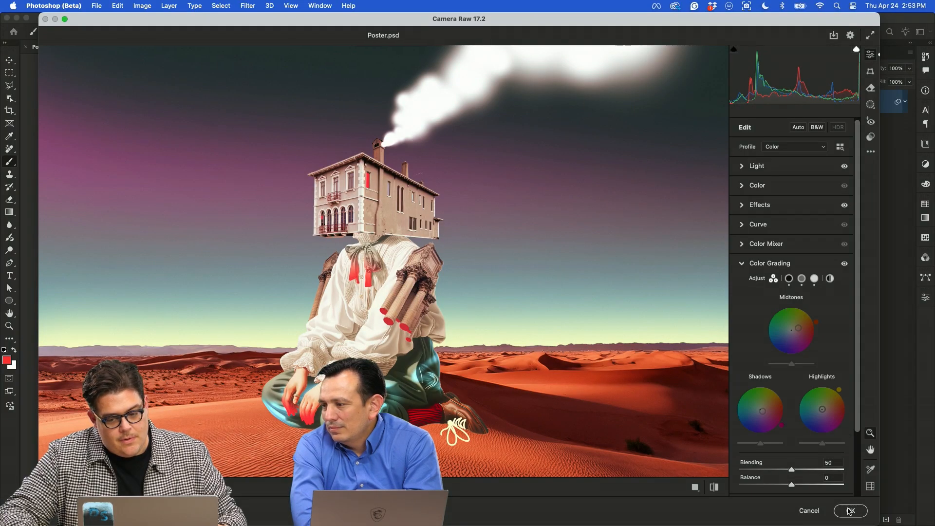
click(850, 511)
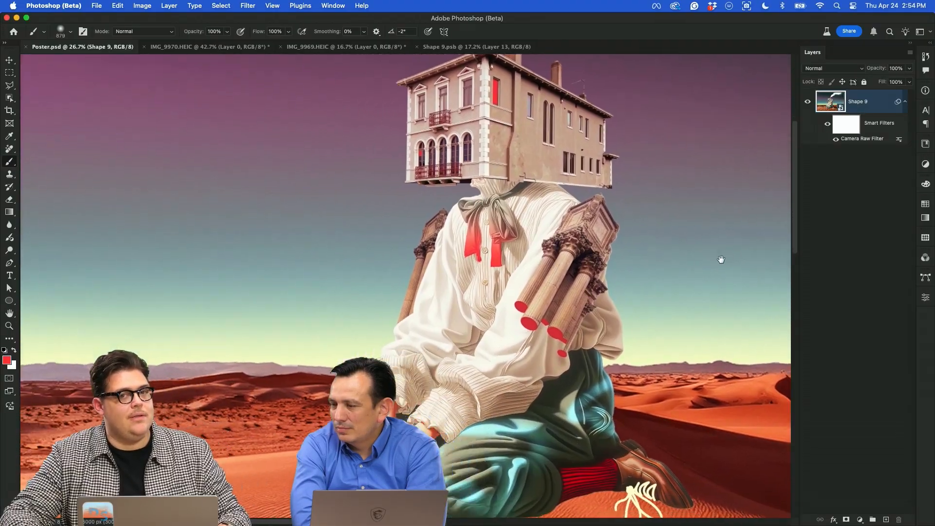